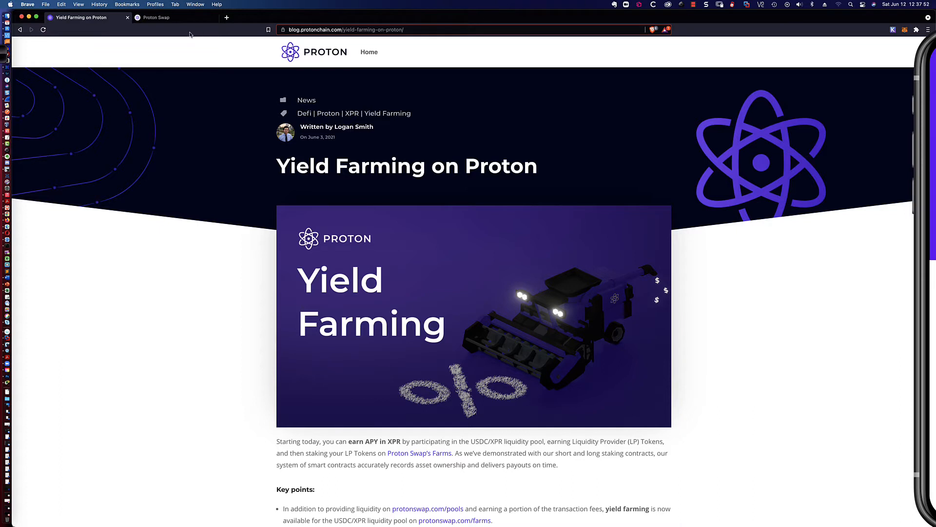
# Step: Switch to the Proton Swap farms page with the XPR-USDC farm expanded
pyautogui.click(158, 17)
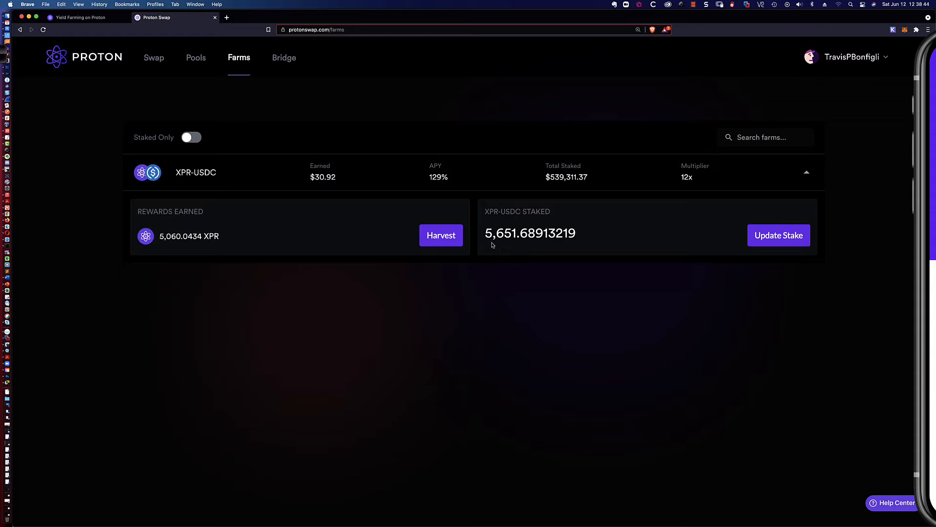
pyautogui.moveTo(494, 242)
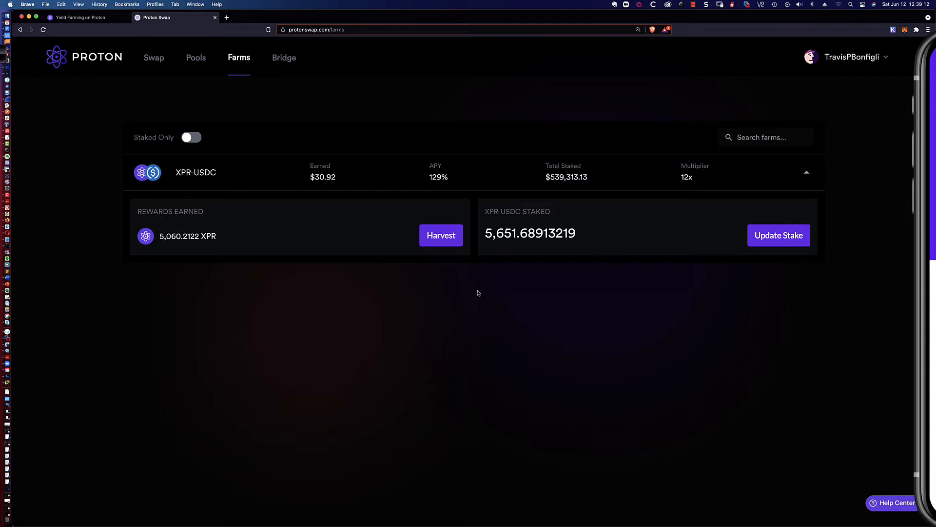
pyautogui.moveTo(458, 283)
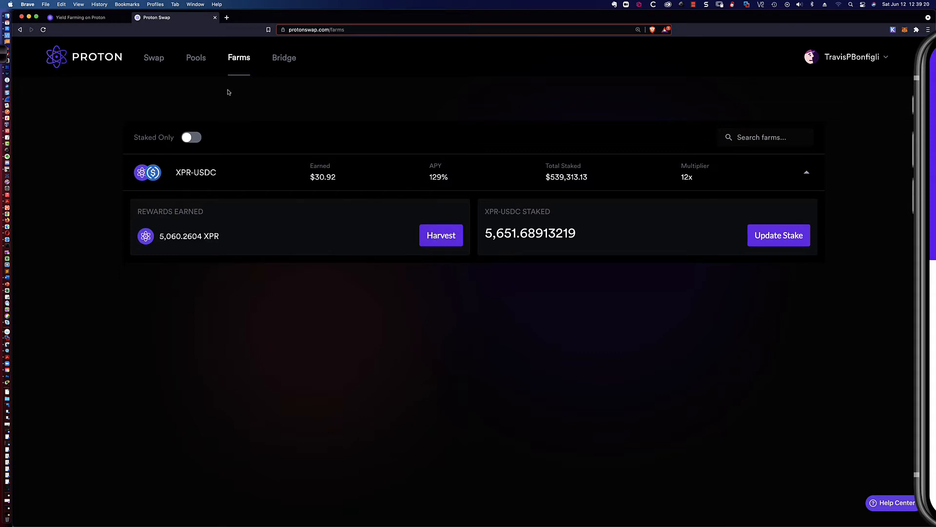
# Step: Harvest the roughly 5,060 XPR earned in the XPR-USDC farm and authorize it in Proton Wallet
pyautogui.click(441, 235)
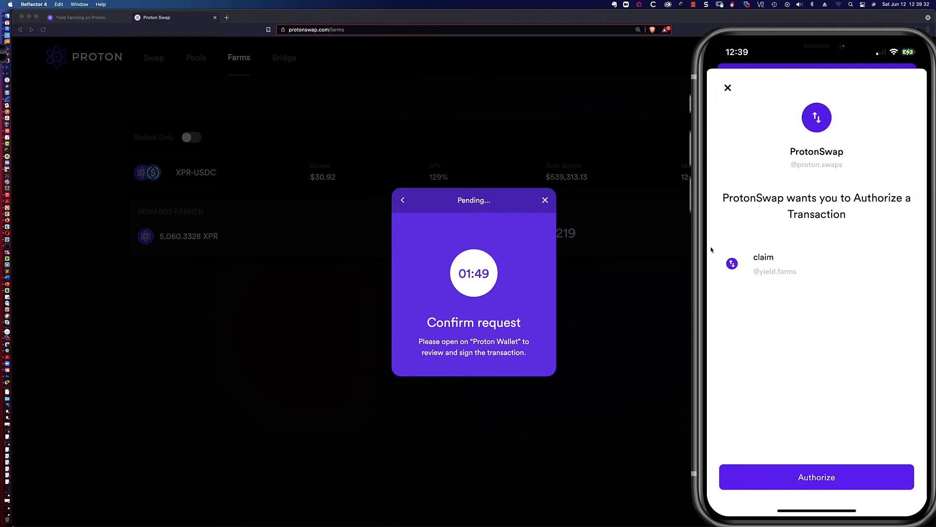
pyautogui.click(817, 477)
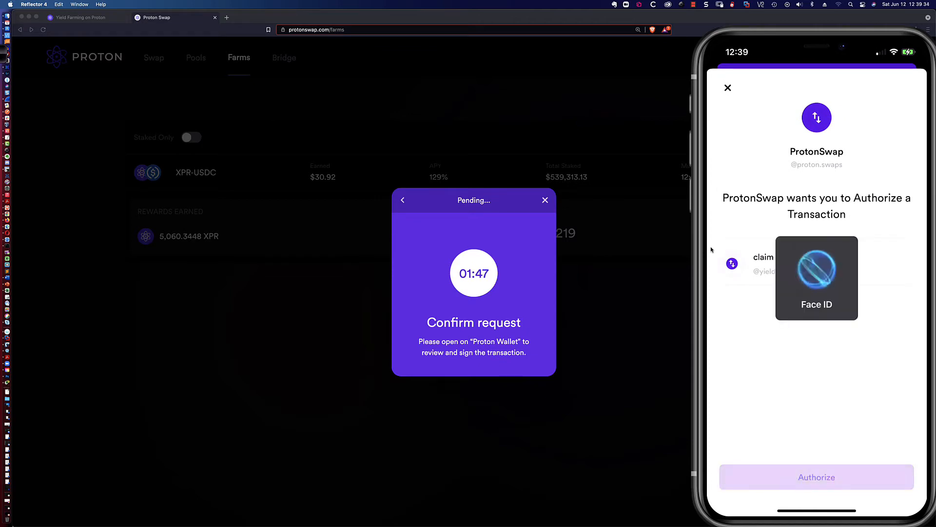
pyautogui.click(816, 276)
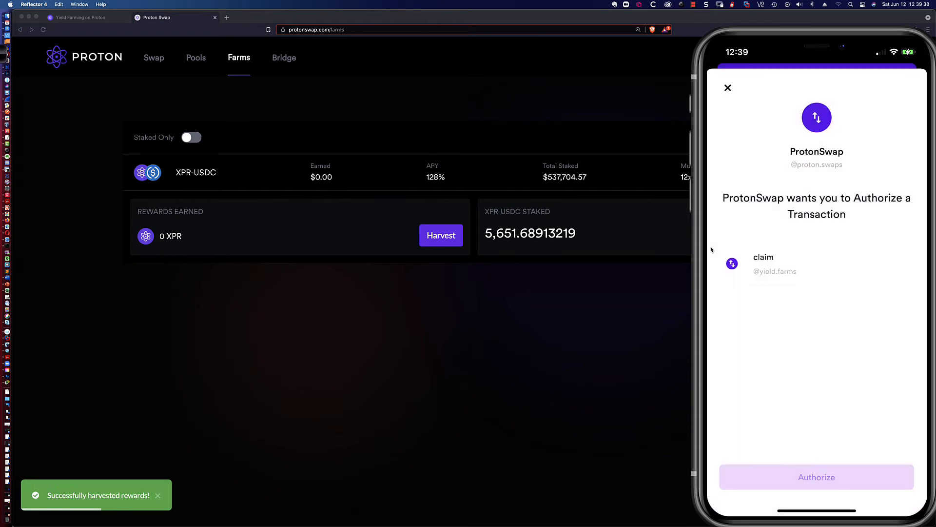
pyautogui.click(816, 477)
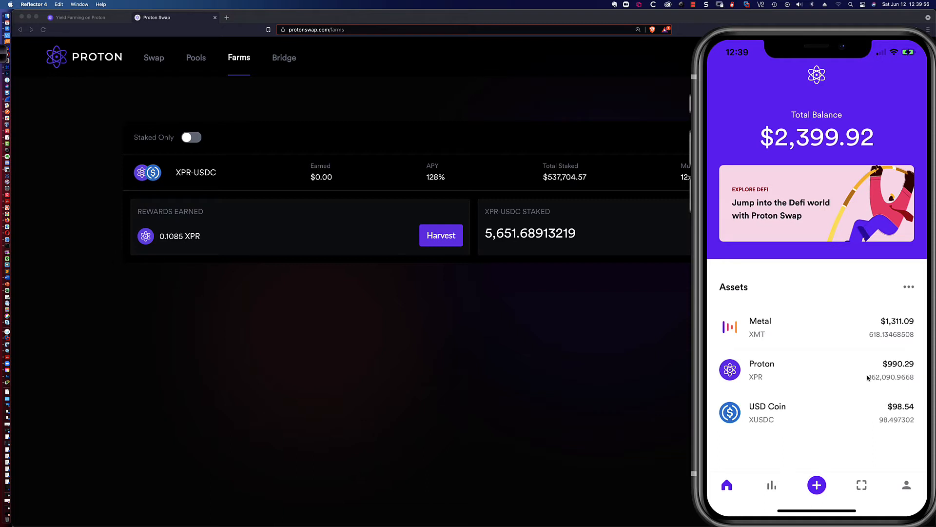
# Step: Refresh the wallet to show 5,060.37 XPR available, then go to the Proton Swap pools page
pyautogui.click(761, 369)
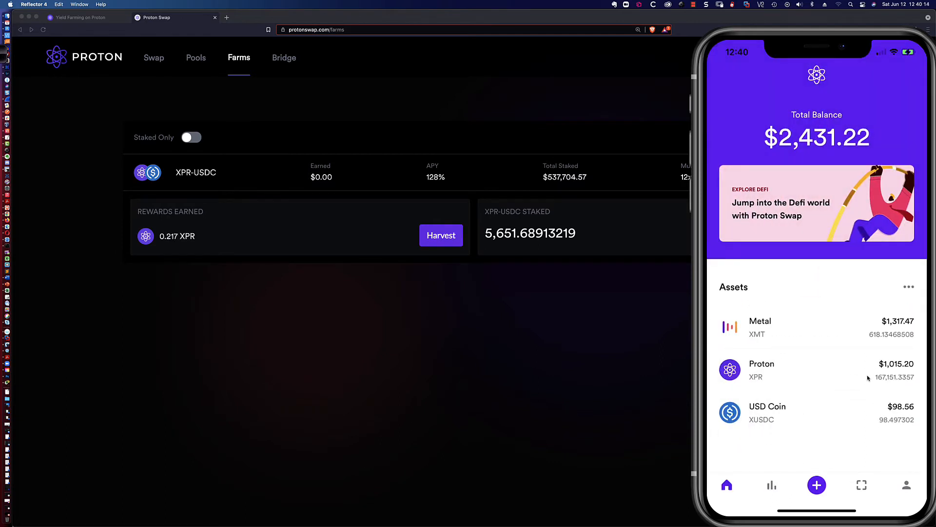
pyautogui.click(762, 368)
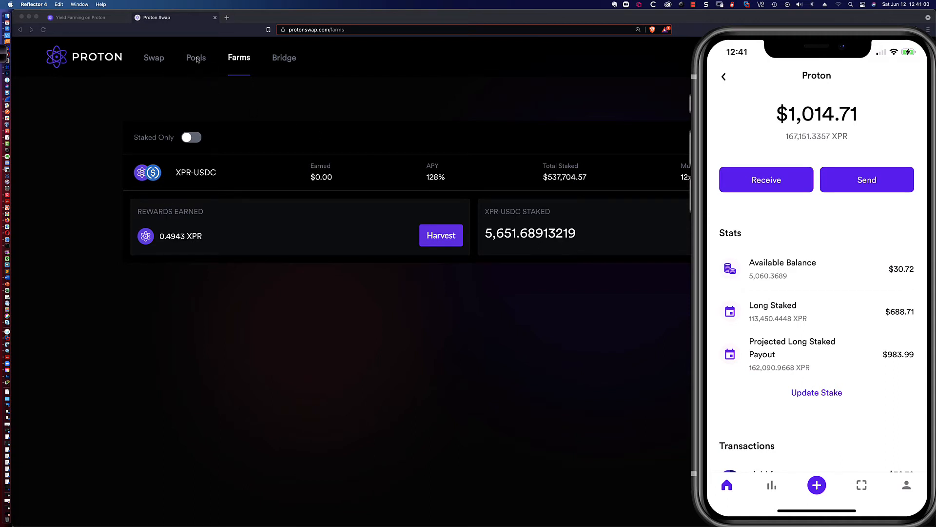
pyautogui.click(195, 57)
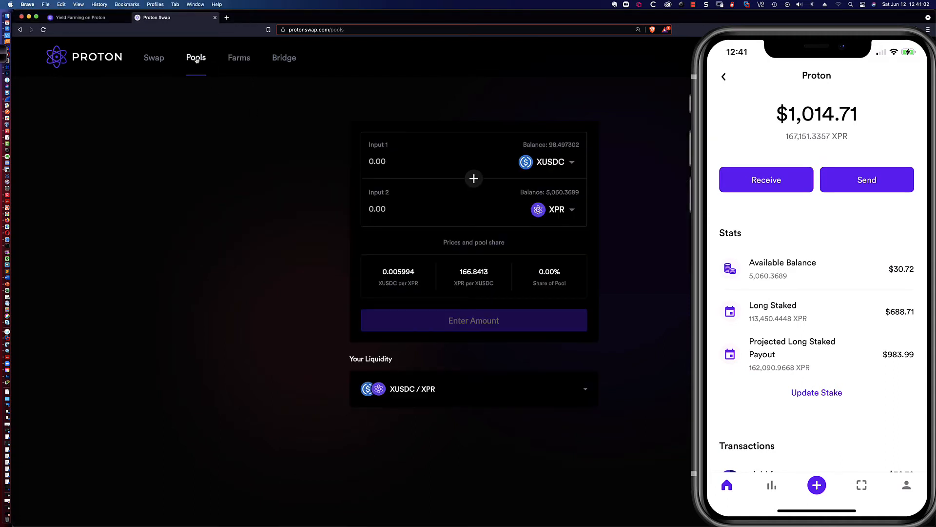
pyautogui.moveTo(550, 199)
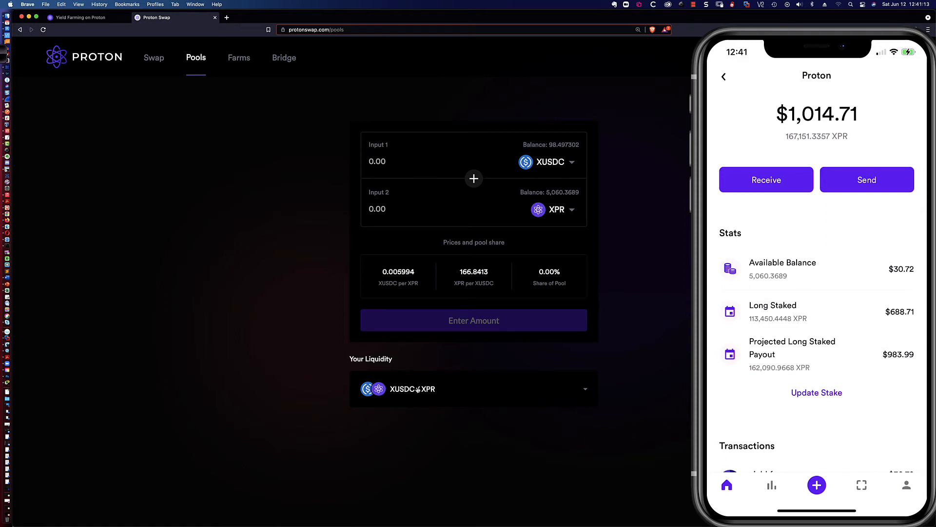
pyautogui.moveTo(460, 207)
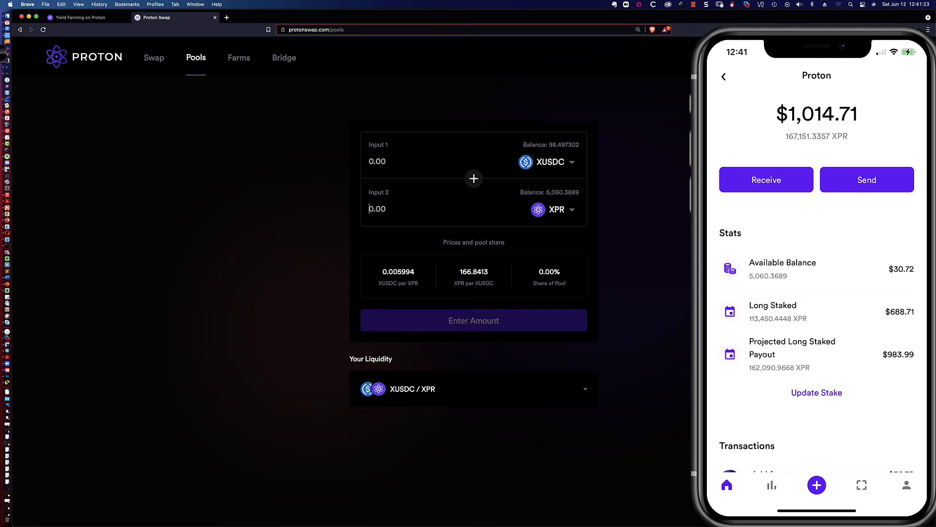
# Step: Supply 30.330429 XUSDC and 5,060.3689 XPR to the XUSDC/XPR pool and authorize it in the wallet
pyautogui.write('5060.3689')
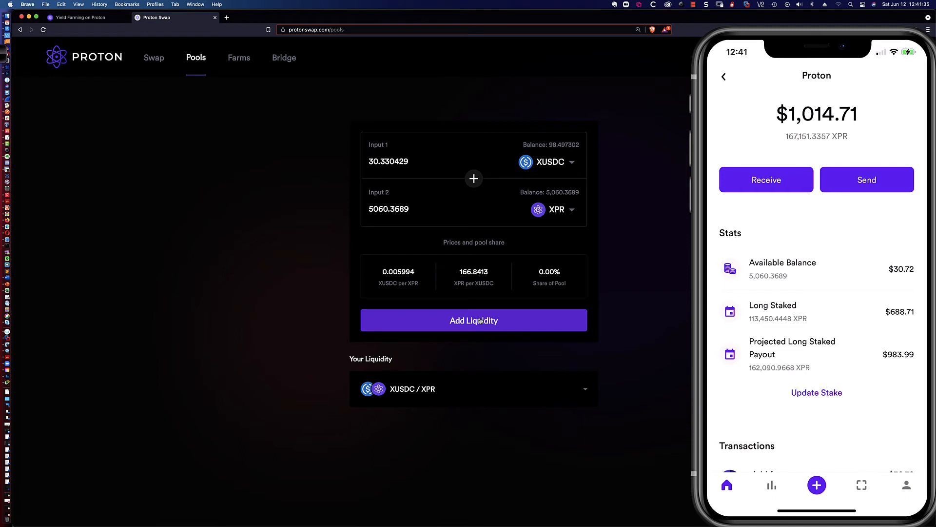
pyautogui.click(474, 320)
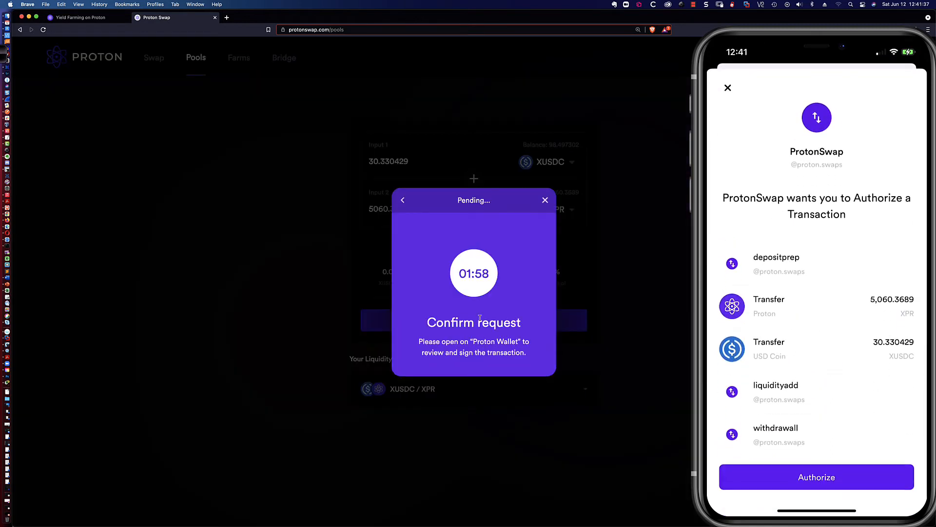
pyautogui.click(817, 477)
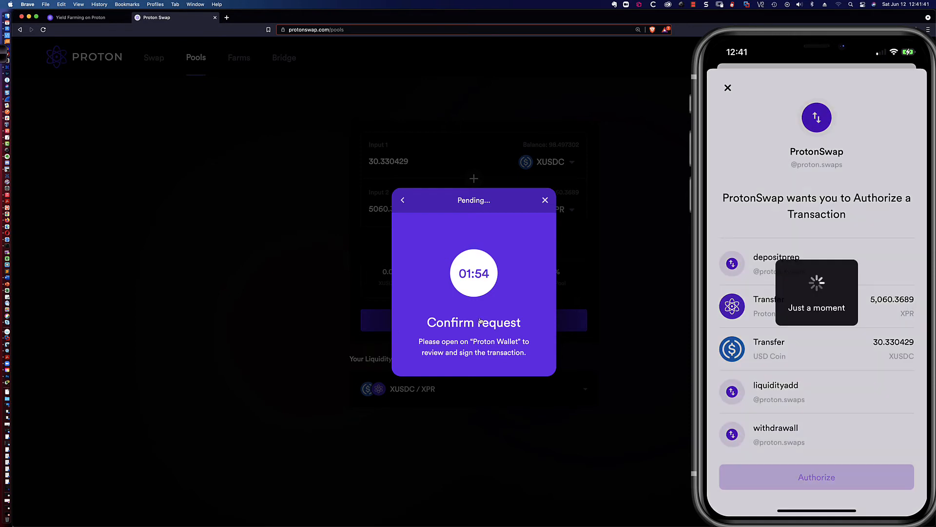
pyautogui.click(816, 477)
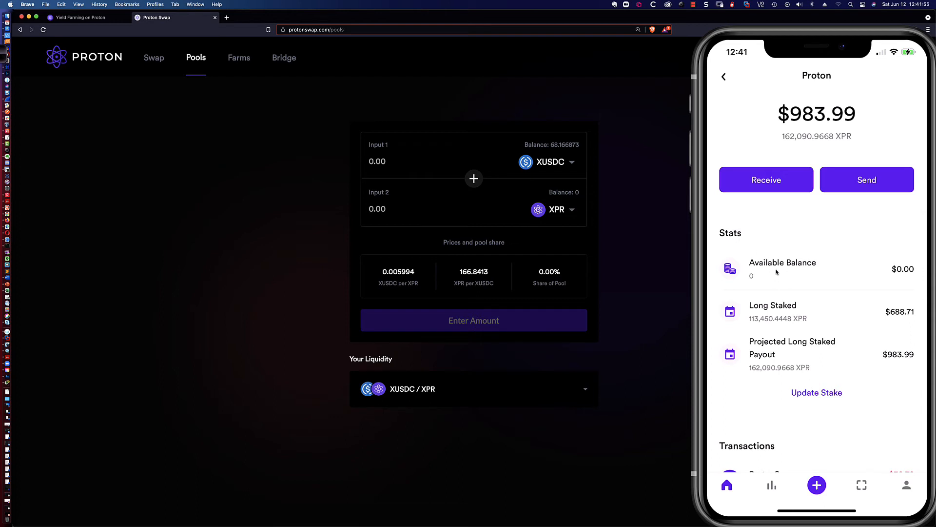
# Step: Confirm 383.44623263 XPRUSDC liquidity tokens in the wallet, then go to the farms page
pyautogui.click(722, 76)
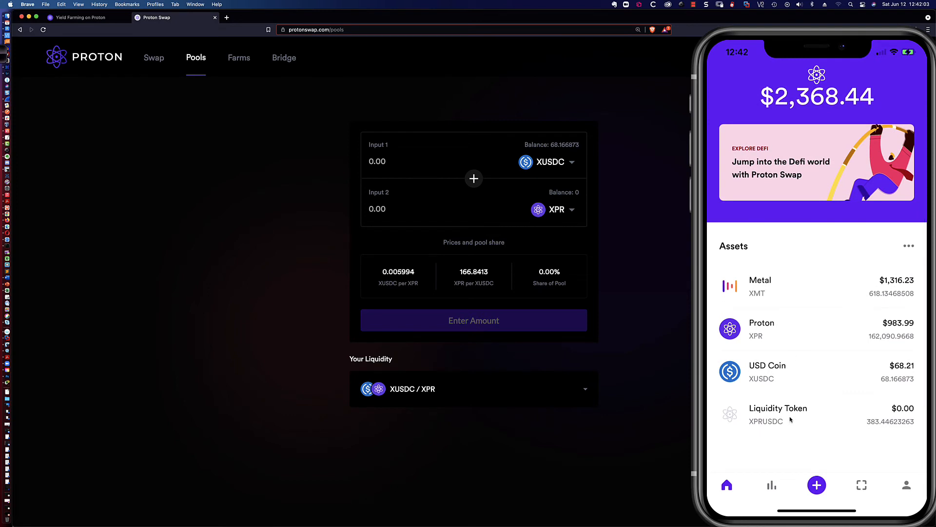
pyautogui.moveTo(806, 421)
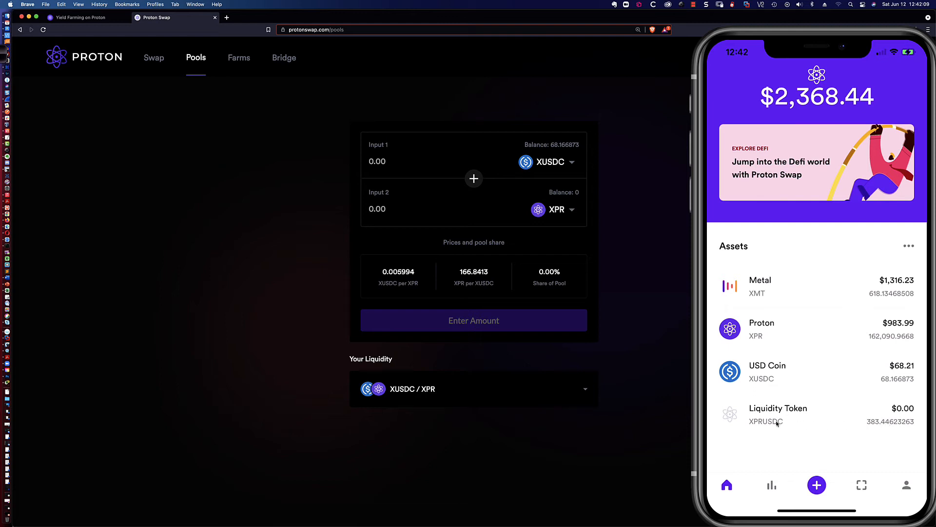
pyautogui.moveTo(796, 423)
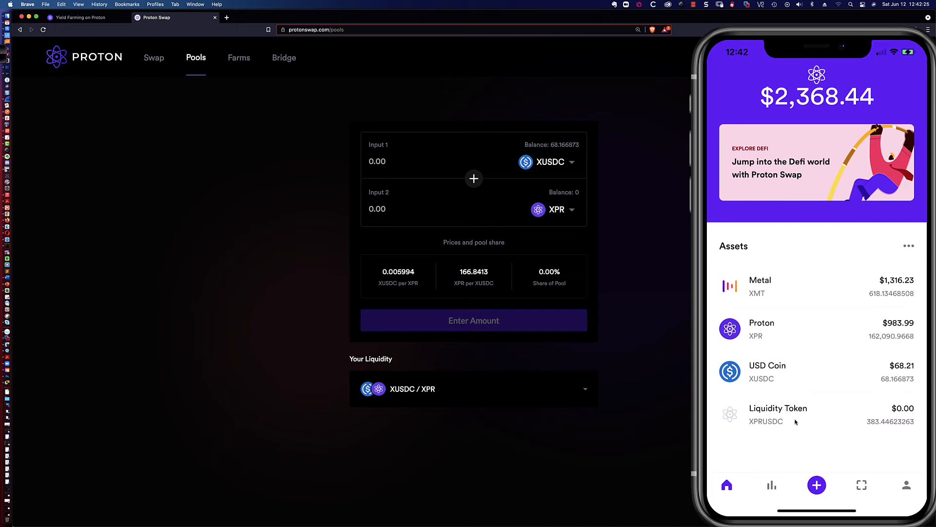
pyautogui.moveTo(798, 416)
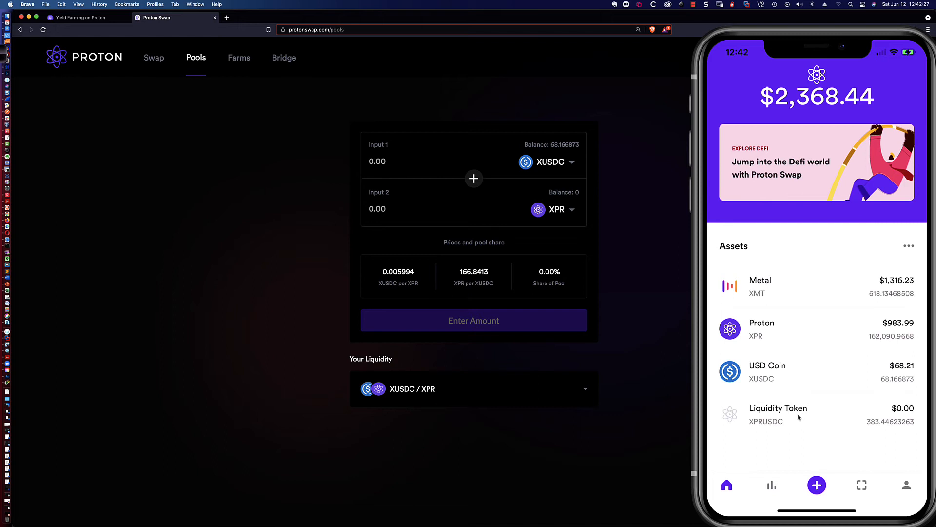
pyautogui.click(238, 57)
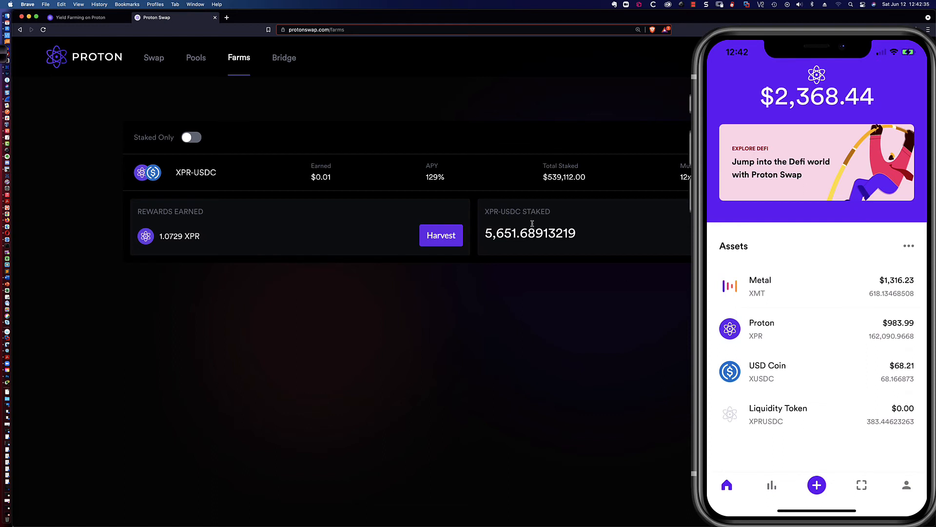
pyautogui.moveTo(751, 401)
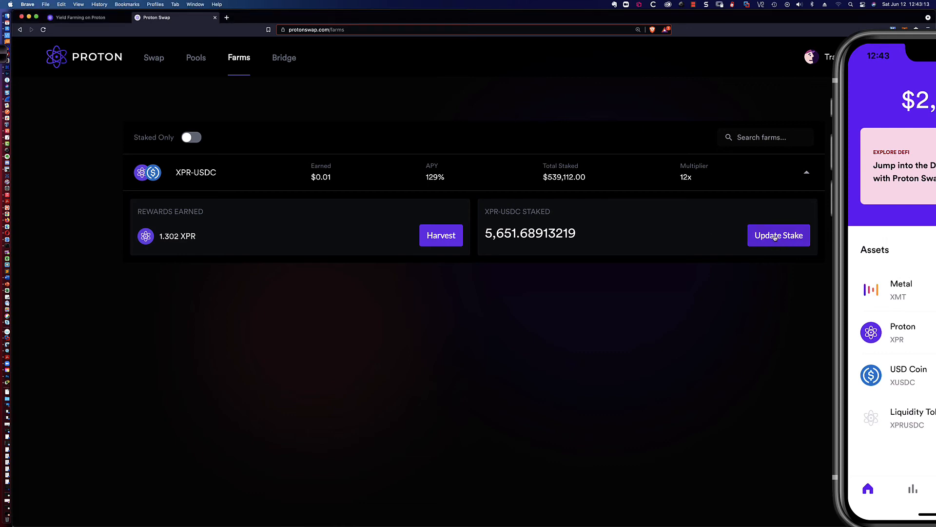
# Step: Update the XPR-USDC stake to 100% of LP tokens, bringing the staked total to 6,035.13536482
pyautogui.click(779, 236)
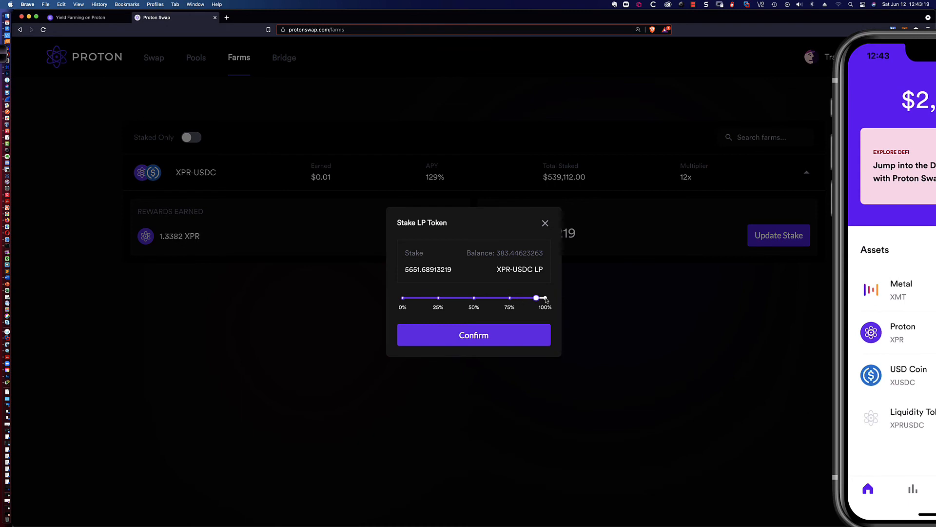
pyautogui.moveTo(536, 298); pyautogui.dragTo(544, 297)
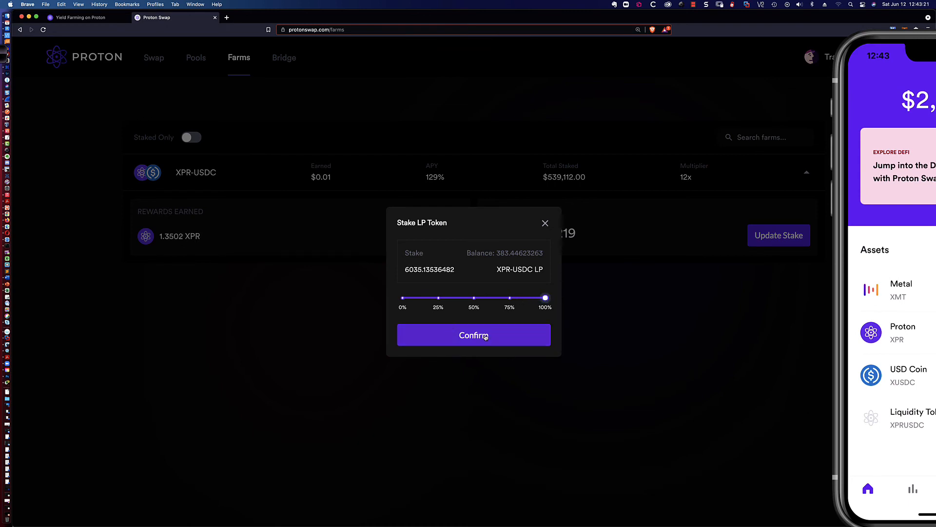
pyautogui.click(473, 334)
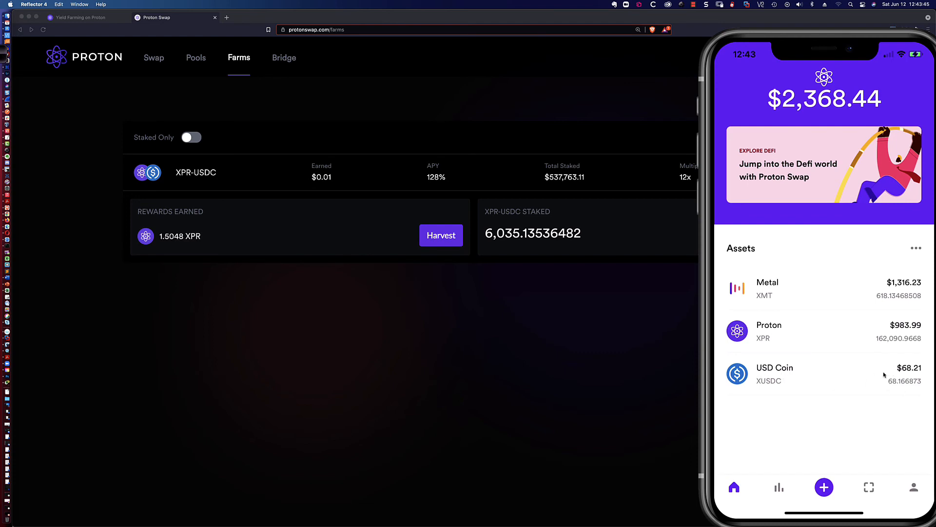
pyautogui.moveTo(763, 387)
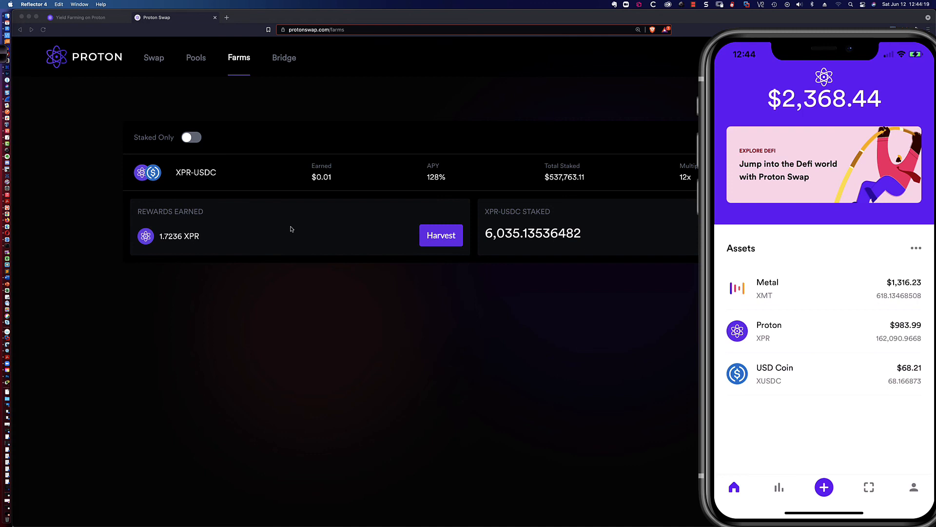
# Step: Show the XUSDC/XPR liquidity position on the pools page
pyautogui.click(195, 57)
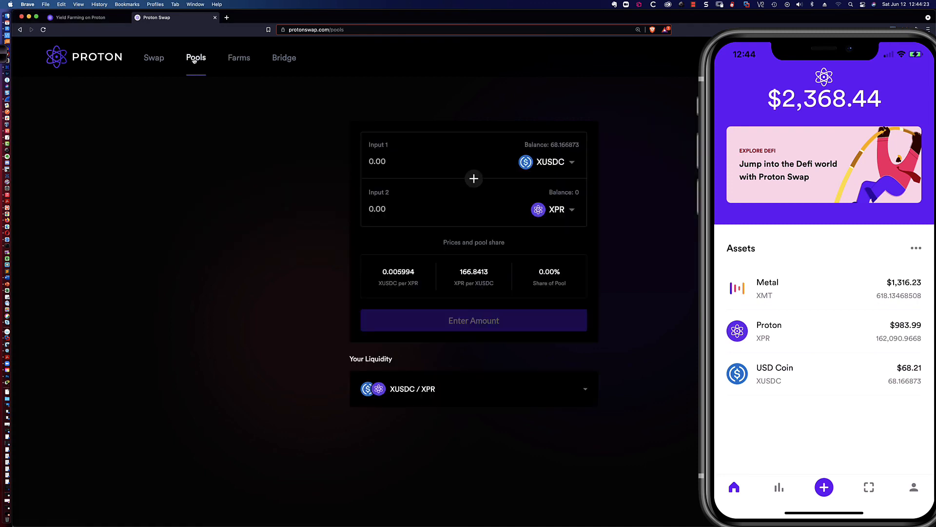
# Step: Check the farm rewards (about 1.96 XPR), then switch to the Yield Farming on Proton article
pyautogui.click(238, 58)
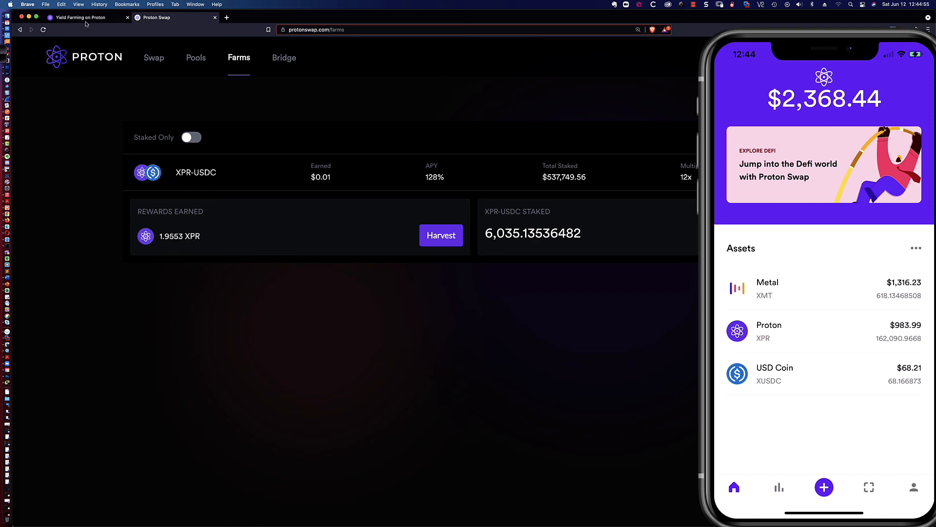
pyautogui.click(78, 17)
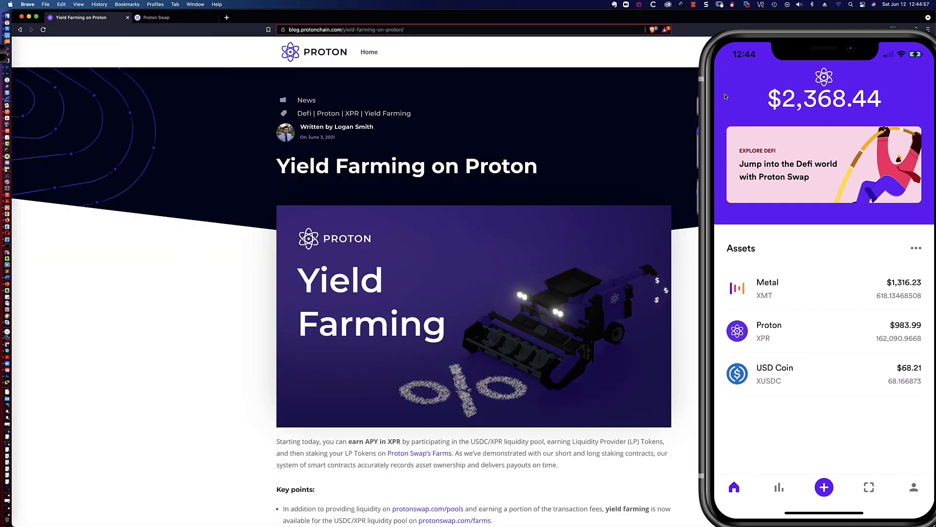